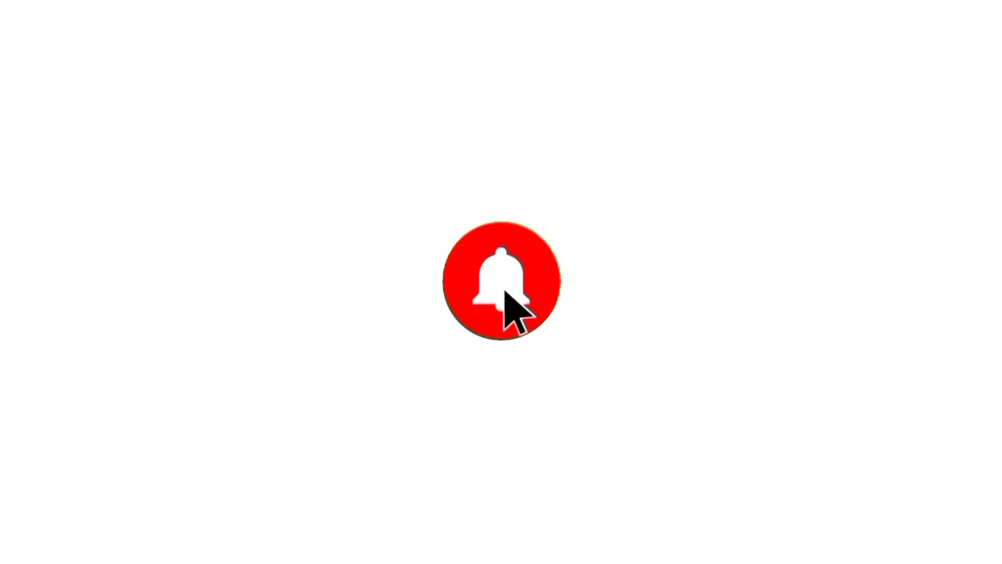
# Trigger the red notification bell to shrink away to a speck at the centre of the white screen
pyautogui.click(502, 280)
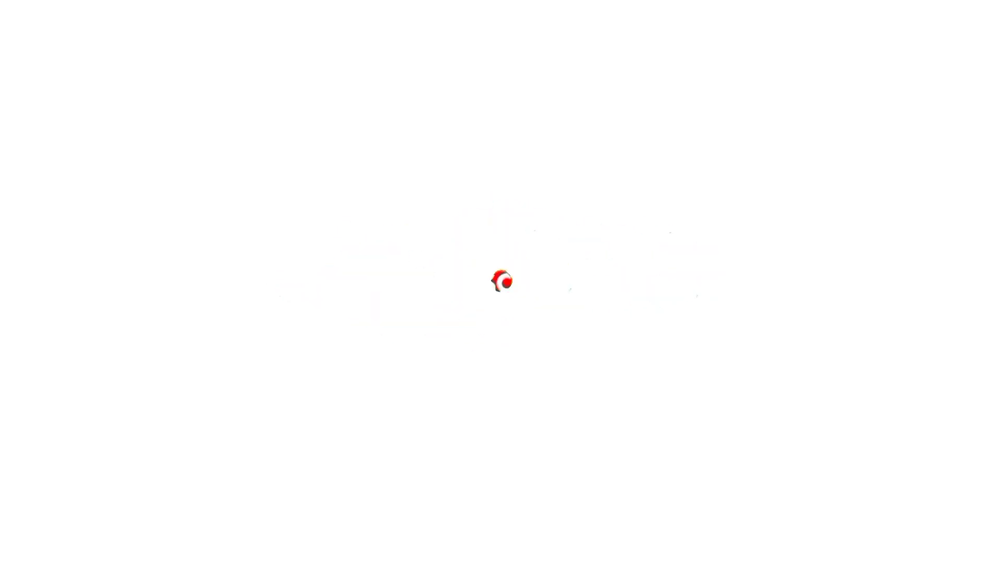